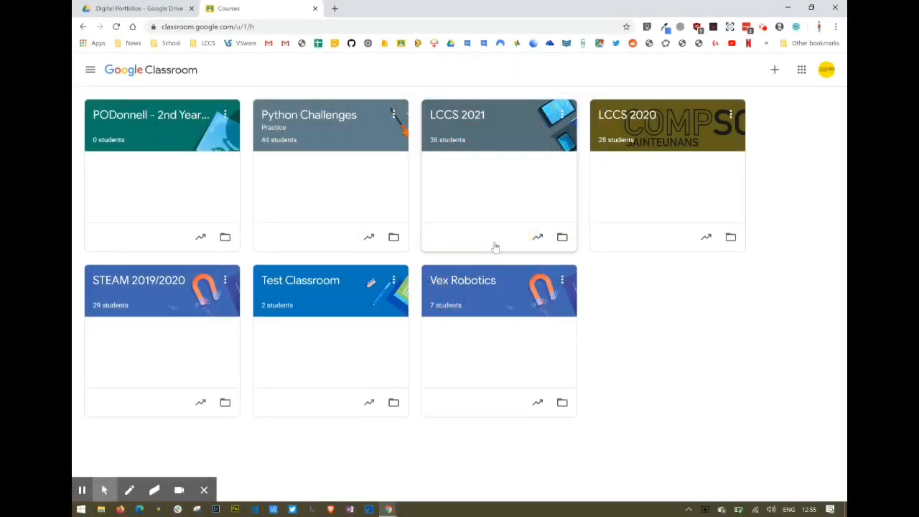
{"action": "mouse_move", "coordinate": [766, 74]}
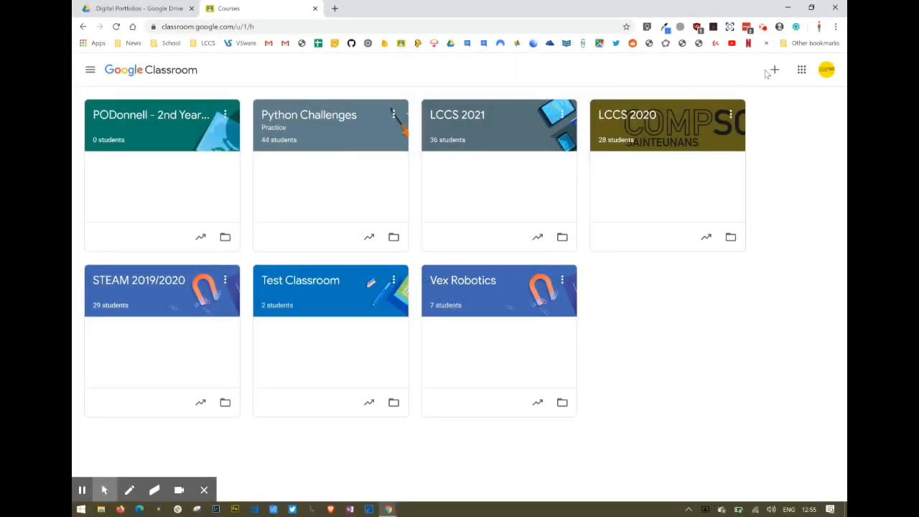
Step: Create a class named 'Computer Science' with room 4 from the + menu's Create class option
{"action": "left_click", "coordinate": [774, 69]}
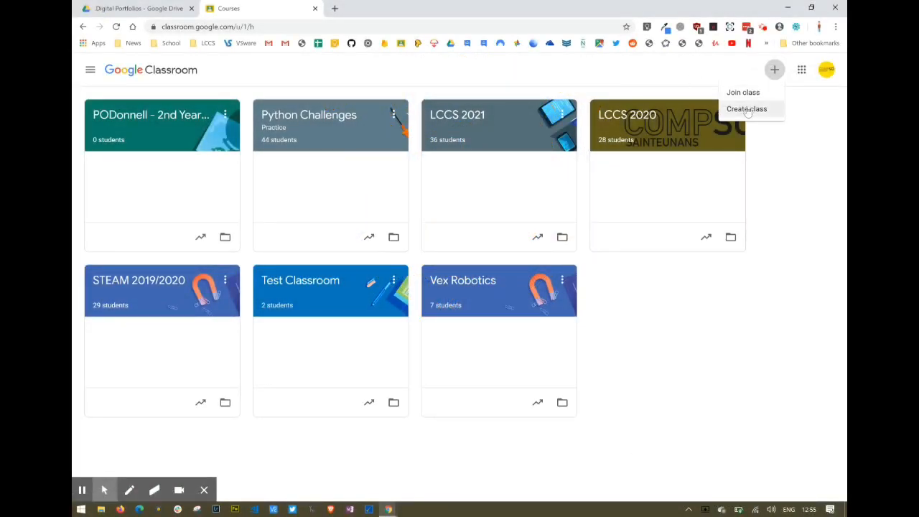
{"action": "left_click", "coordinate": [747, 109]}
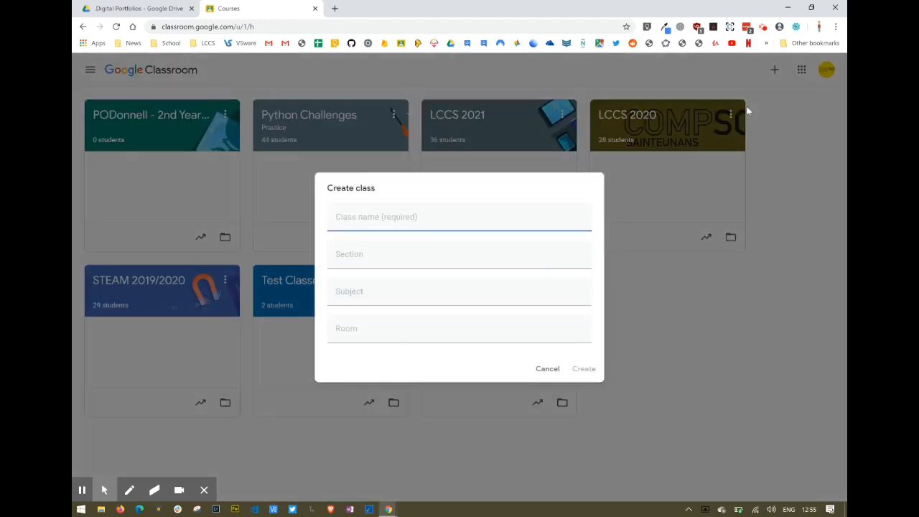
{"action": "left_click", "coordinate": [459, 216]}
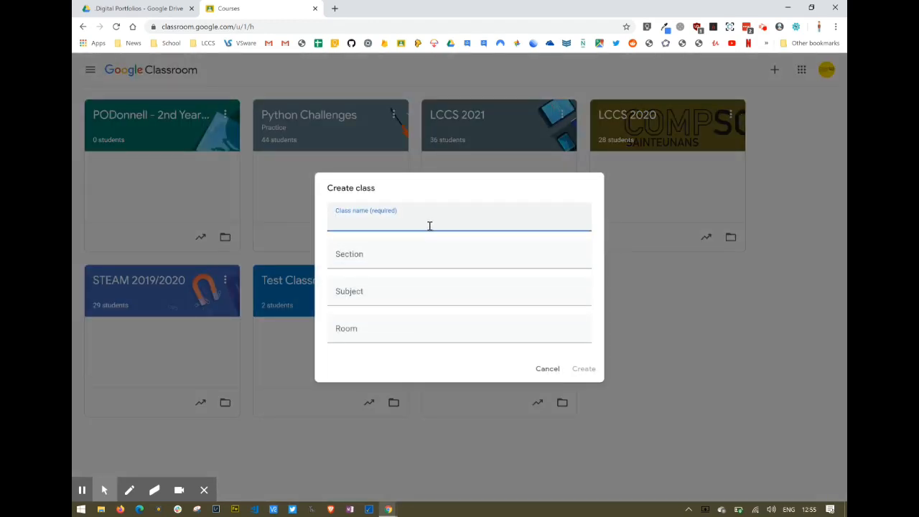
{"action": "type", "text": "Computer Sc"}
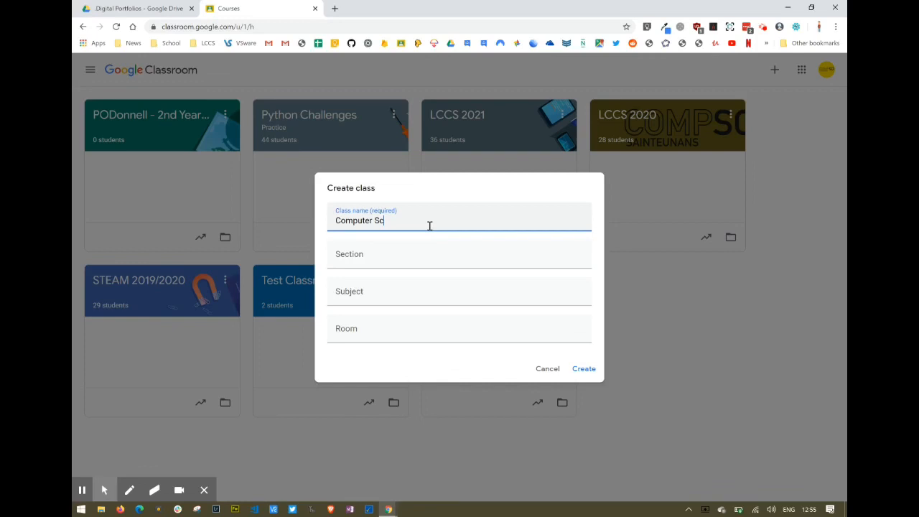
{"action": "type", "text": "ience"}
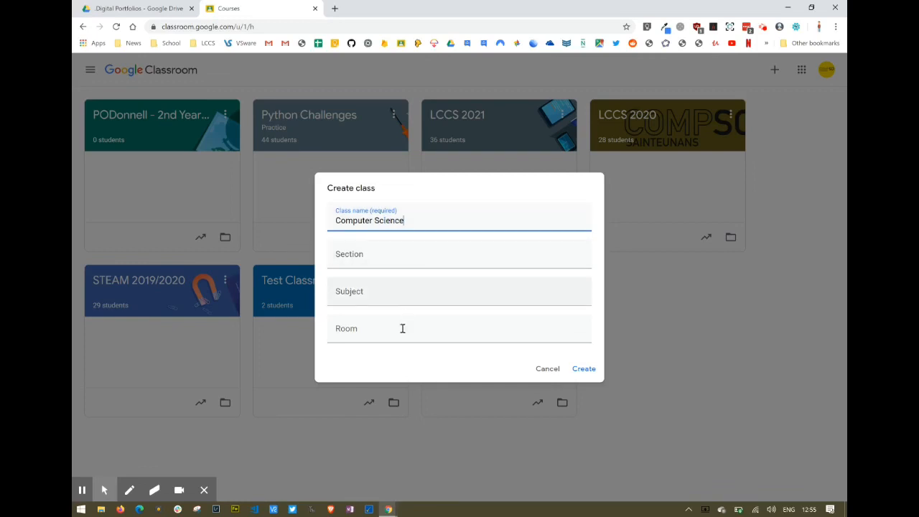
{"action": "type", "text": "4"}
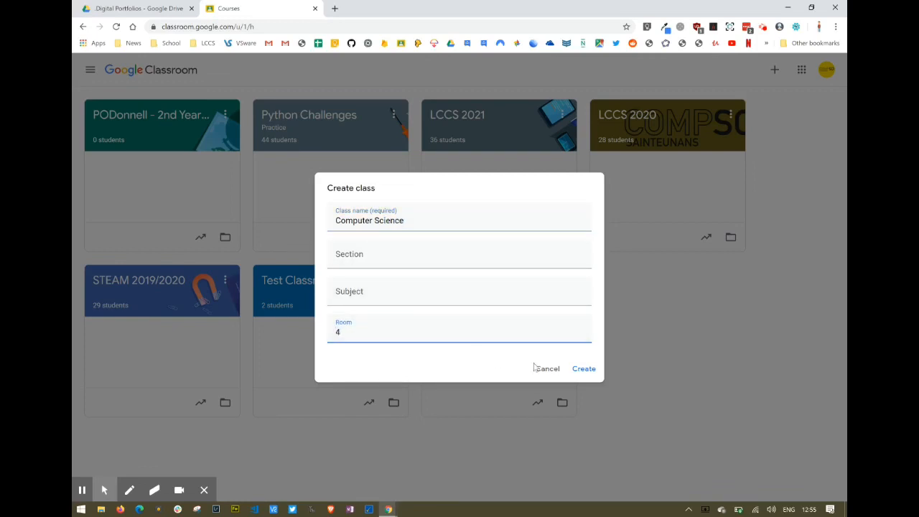
{"action": "left_click", "coordinate": [583, 368]}
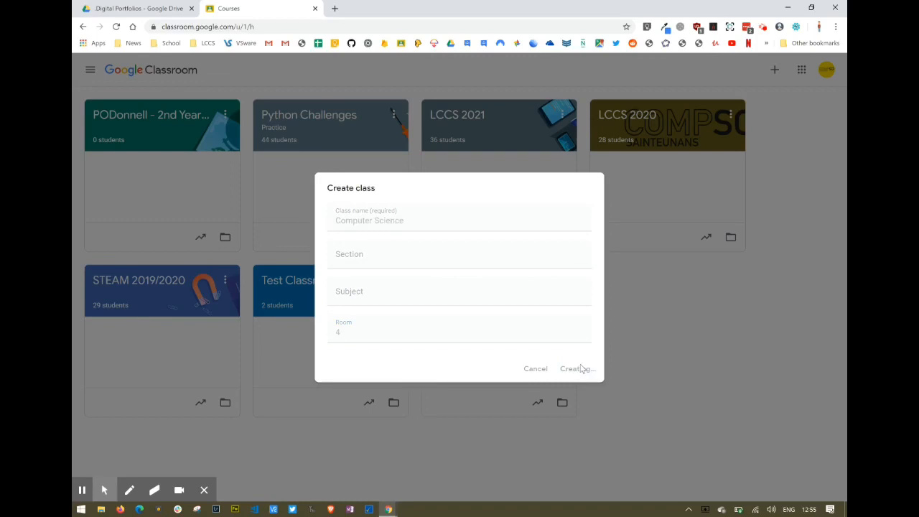
Step: Let the Computer Science class open on its Stream page, then move to the empty Classwork page
{"action": "left_click", "coordinate": [570, 368]}
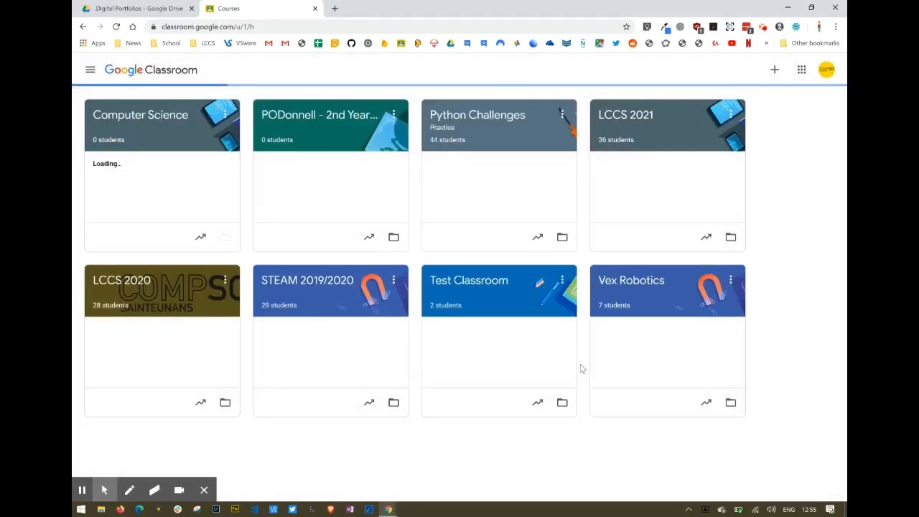
{"action": "left_click", "coordinate": [140, 115]}
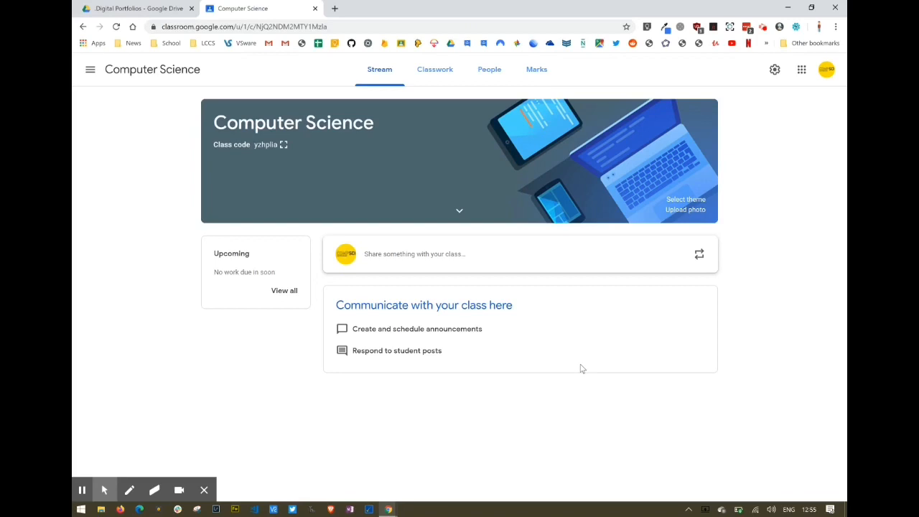
{"action": "mouse_move", "coordinate": [353, 204]}
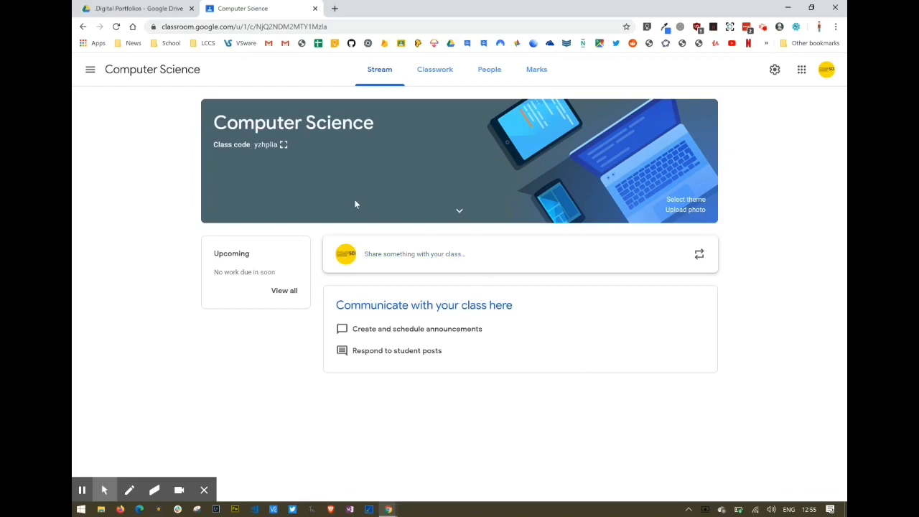
{"action": "mouse_move", "coordinate": [267, 155]}
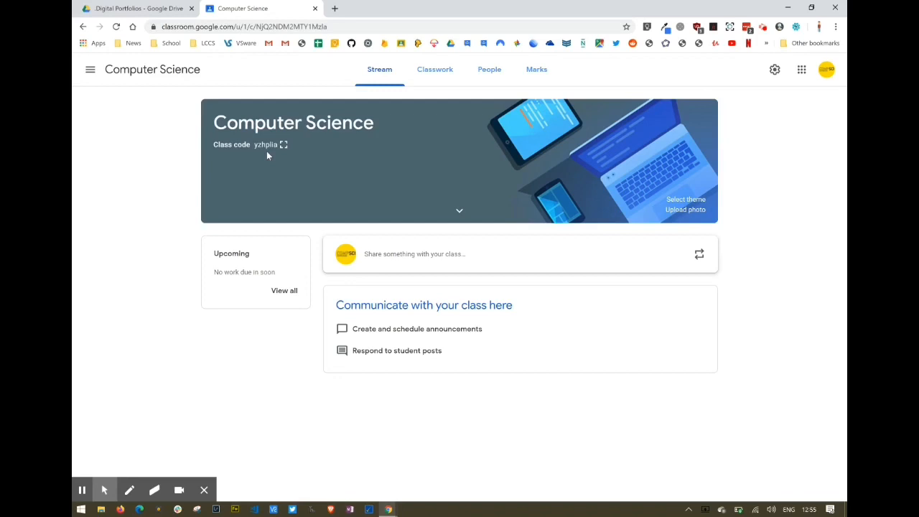
{"action": "left_click", "coordinate": [435, 69]}
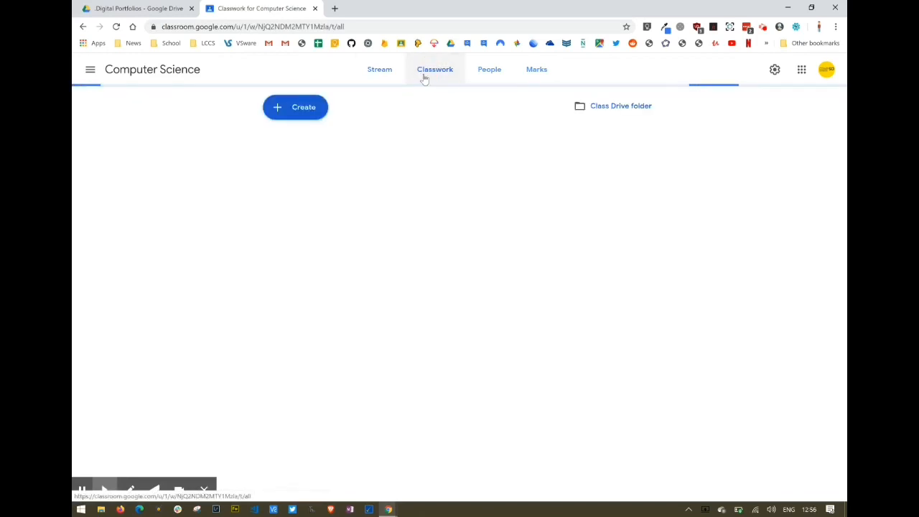
Step: View the People list showing only the teacher, then the Marks page with no students
{"action": "left_click", "coordinate": [488, 69]}
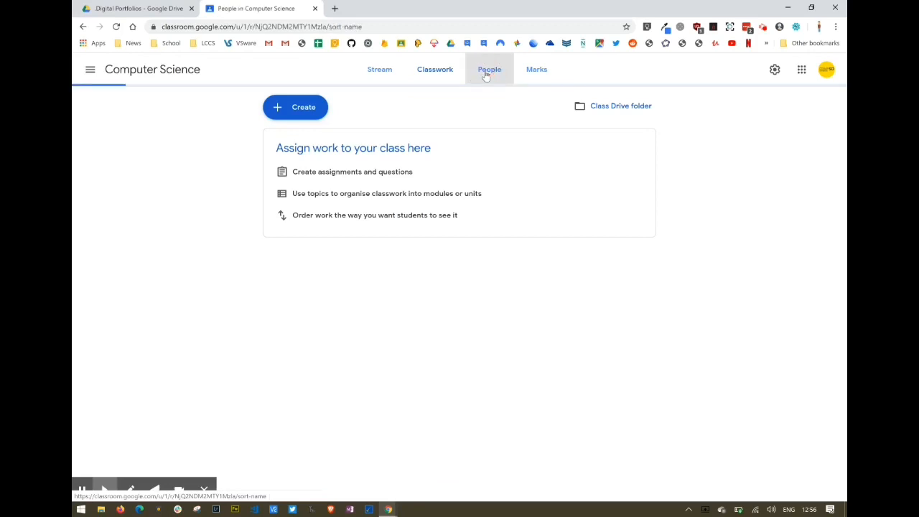
{"action": "left_click", "coordinate": [488, 69]}
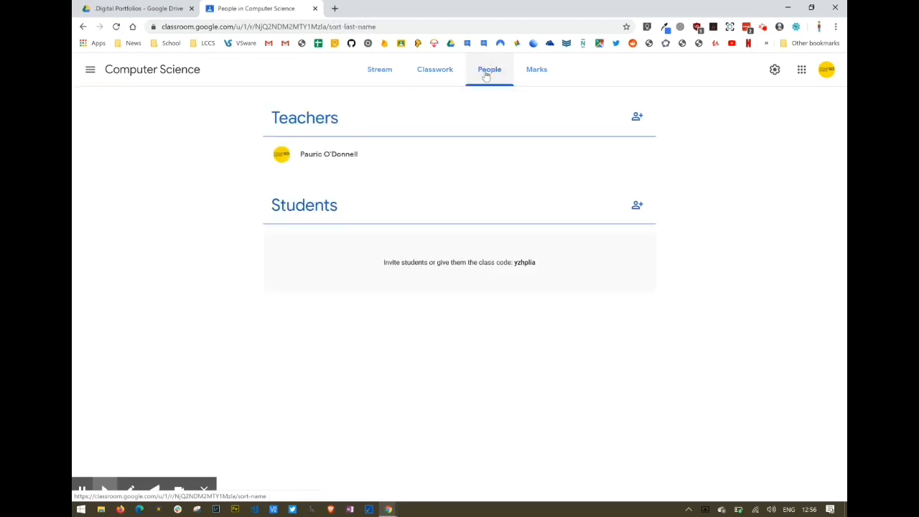
{"action": "left_click", "coordinate": [537, 69]}
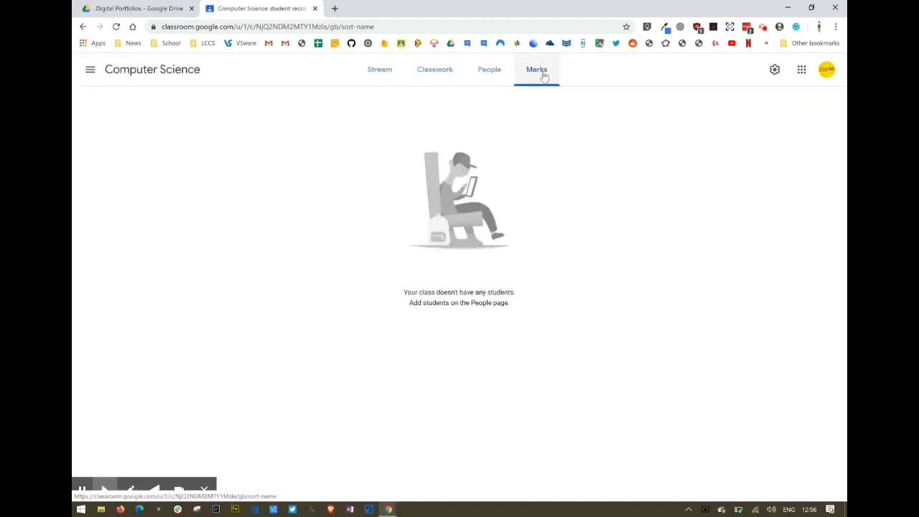
{"action": "mouse_move", "coordinate": [490, 74]}
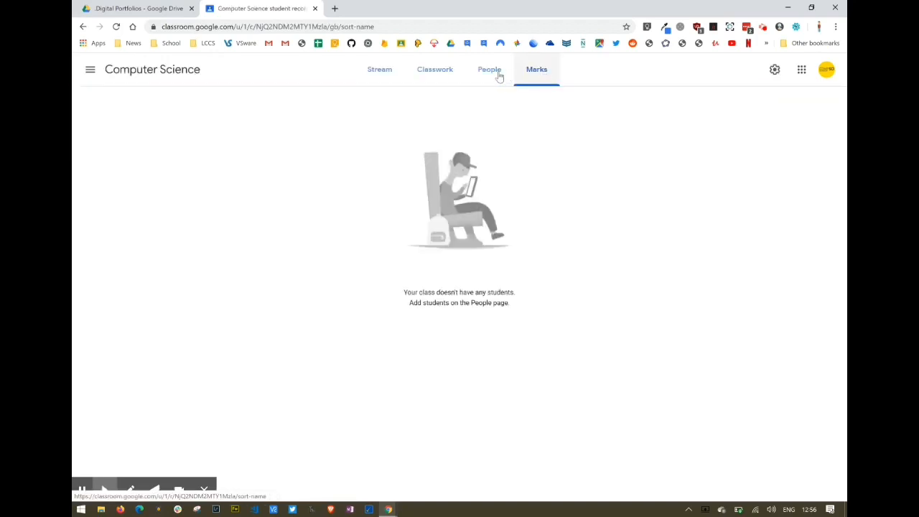
Step: Return to the Stream page showing the class code, briefly showing and hiding the class navigation list
{"action": "left_click", "coordinate": [379, 69]}
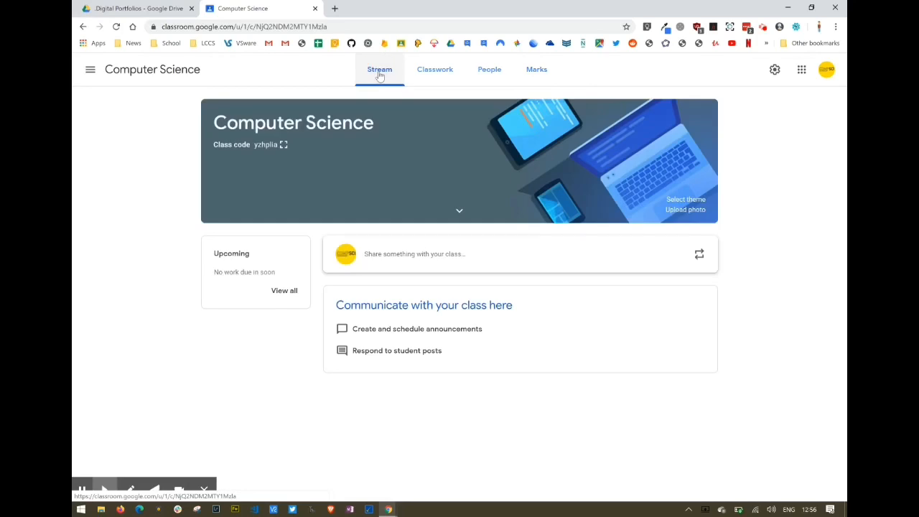
{"action": "left_click", "coordinate": [89, 68]}
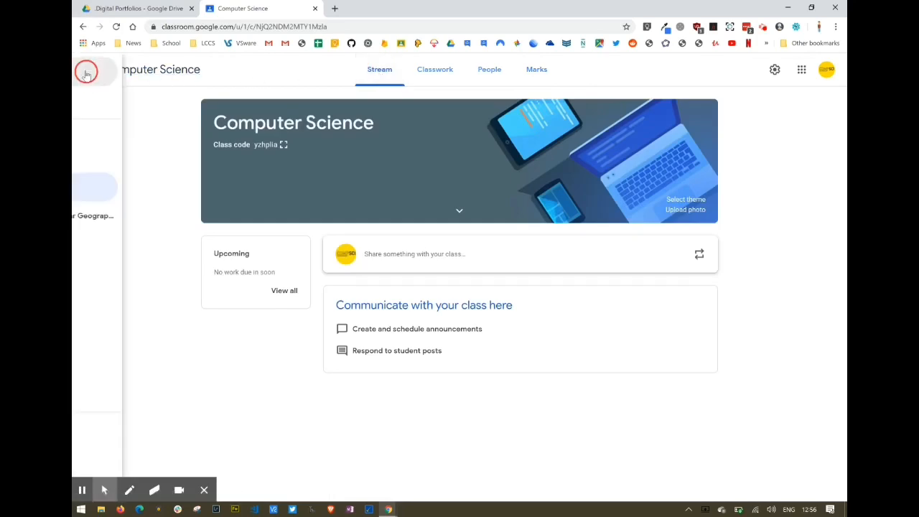
{"action": "left_click", "coordinate": [86, 72]}
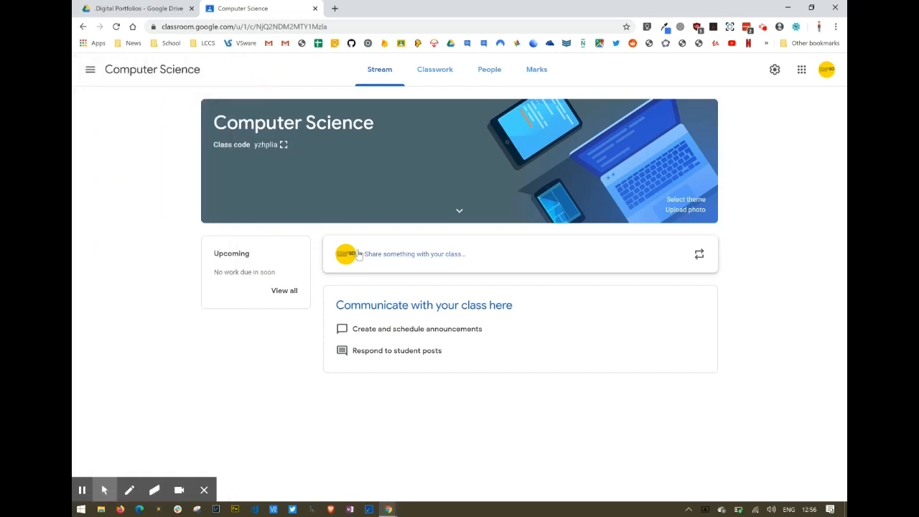
{"action": "mouse_move", "coordinate": [379, 257]}
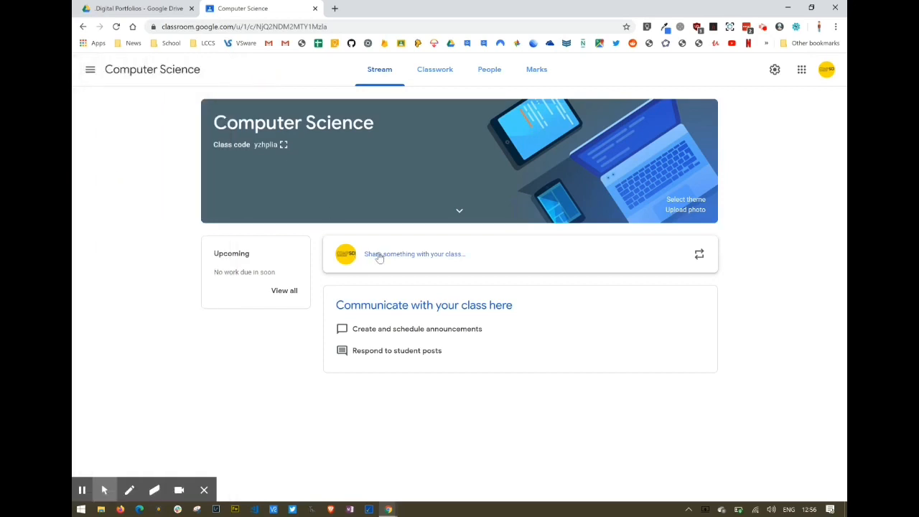
{"action": "left_click", "coordinate": [414, 253]}
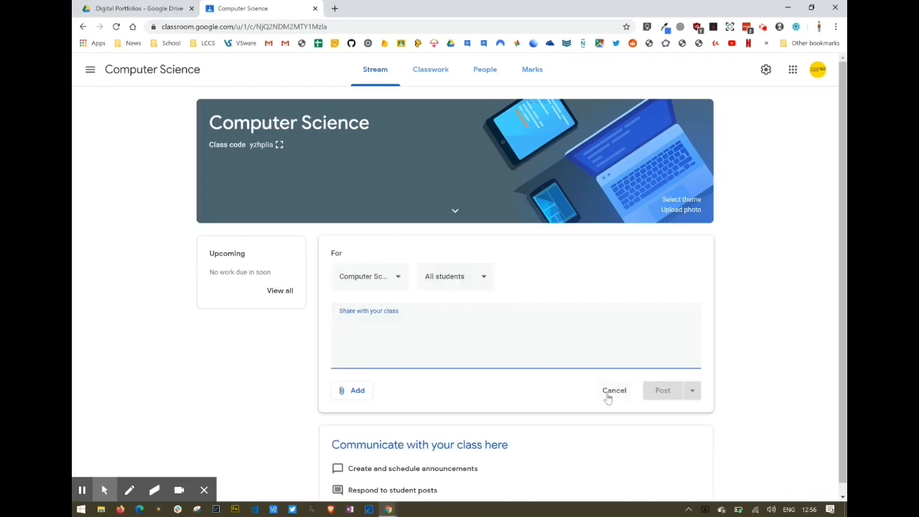
{"action": "left_click", "coordinate": [615, 391]}
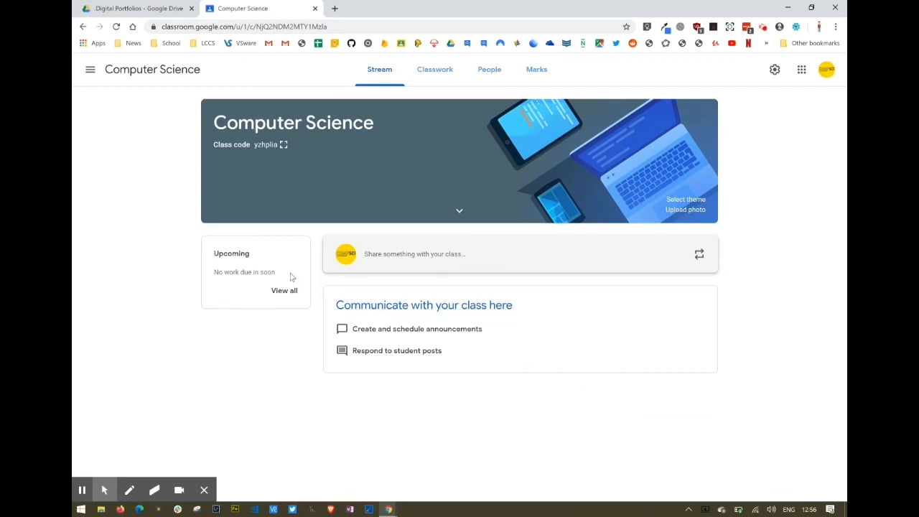
{"action": "mouse_move", "coordinate": [250, 298]}
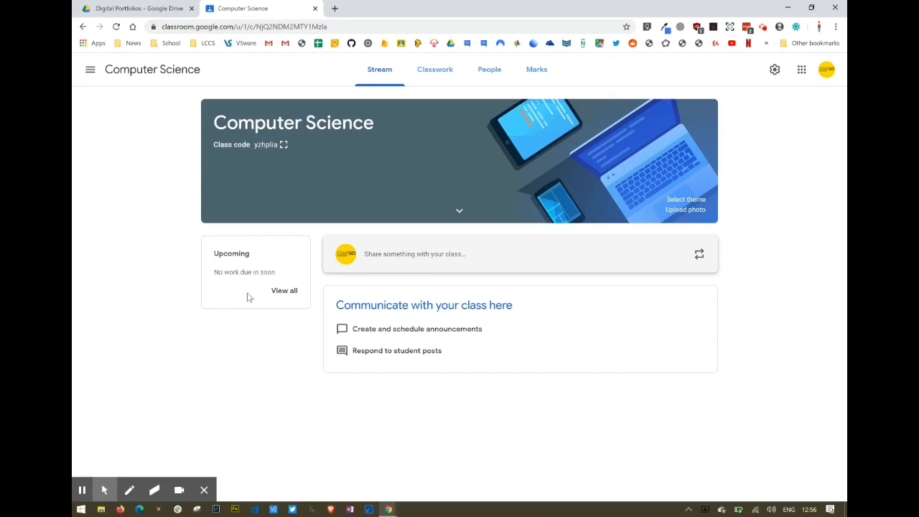